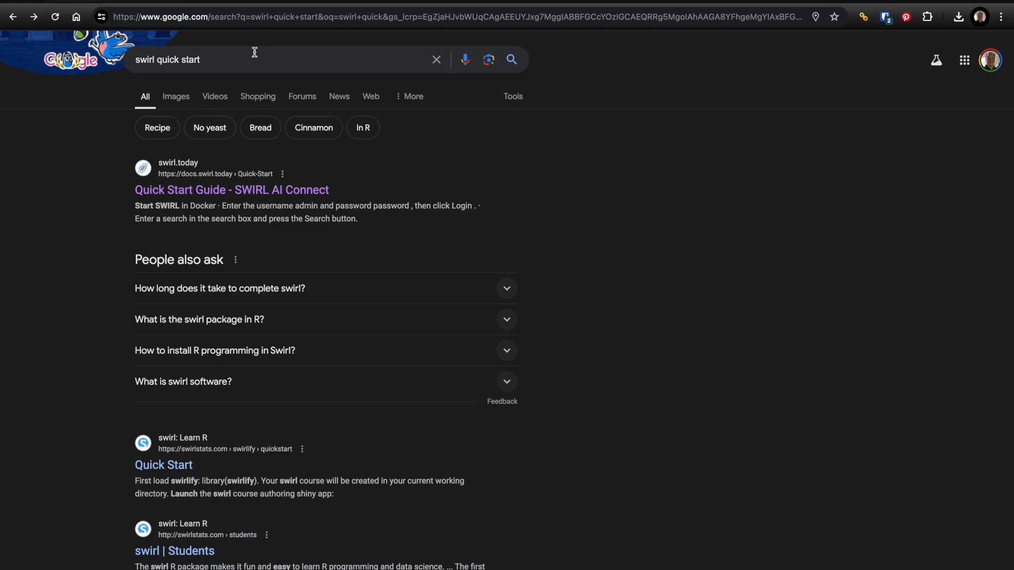
mouse_move(231, 189)
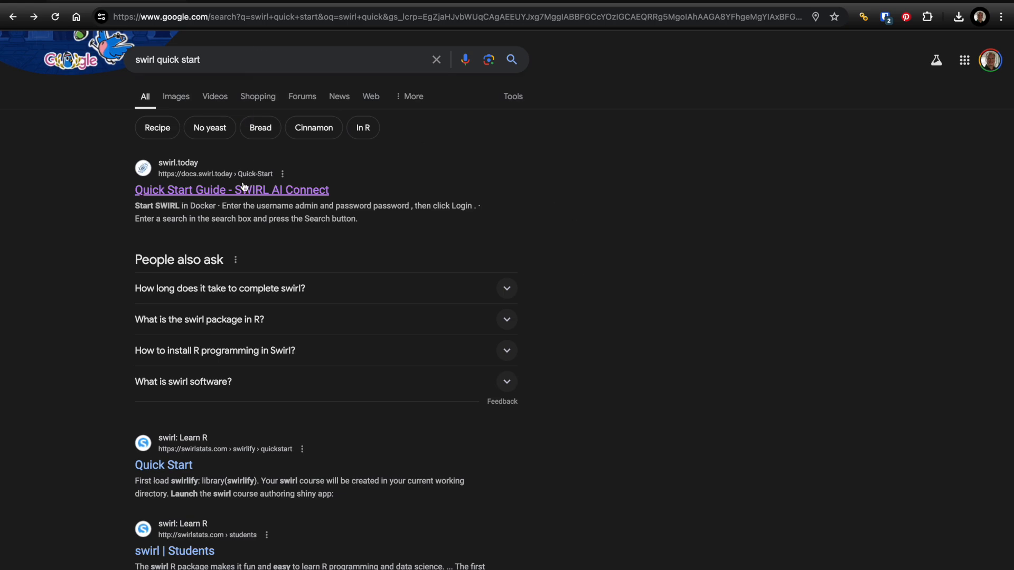
Open the 'Quick Start Guide - SWIRL AI Connect' result and scroll to Docker Installation.
click(231, 189)
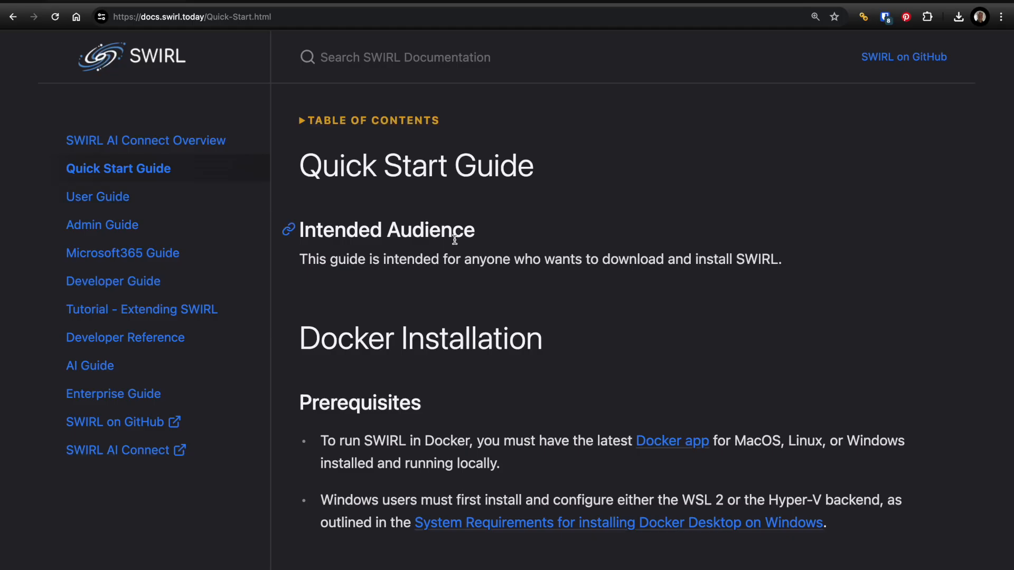
scroll(down, 3)
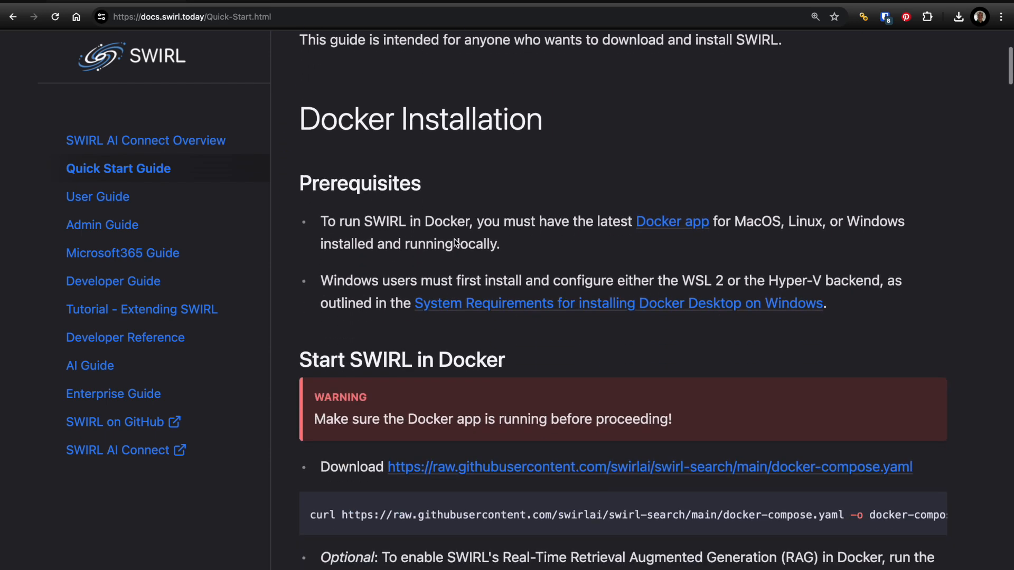
scroll(down, 3)
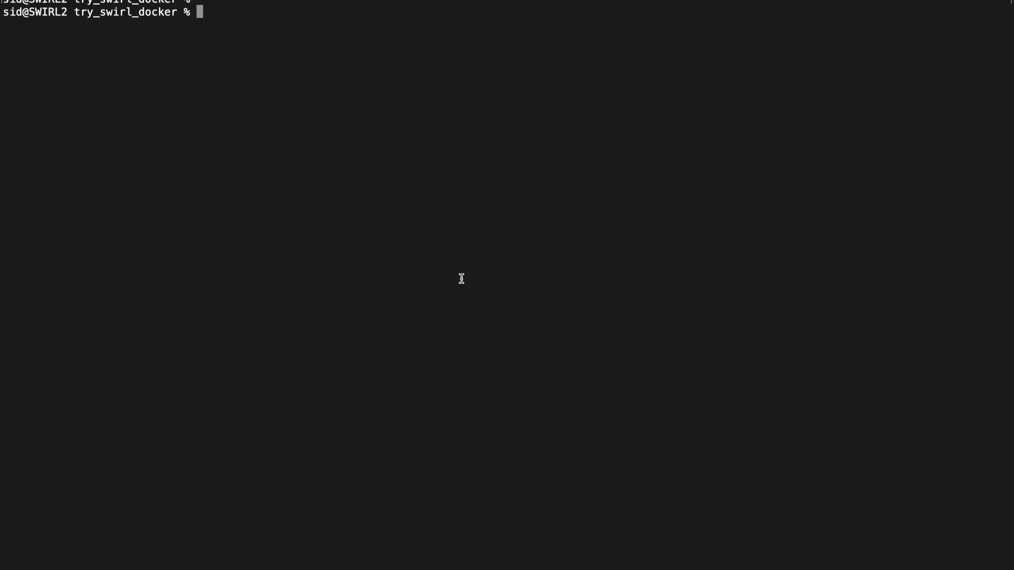
Download docker-compose.yaml with curl, then watch SWIRL 3.6.0 start in Docker.
text(curl https://raw.githubusercontent.com/swirlai/swirl-search/main/docker-compose.yaml -o docker-compose.yaml)
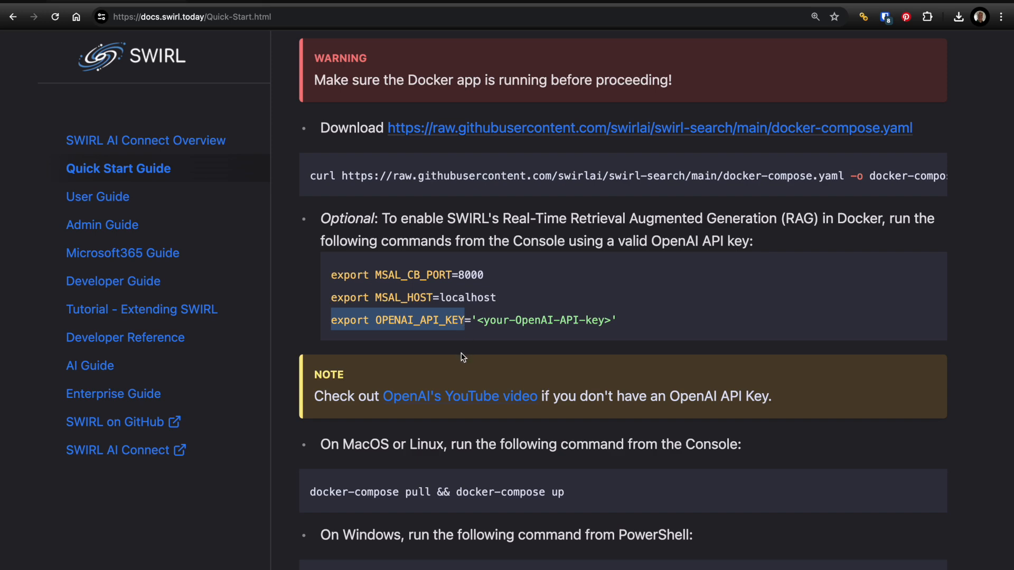
scroll(down, 3)
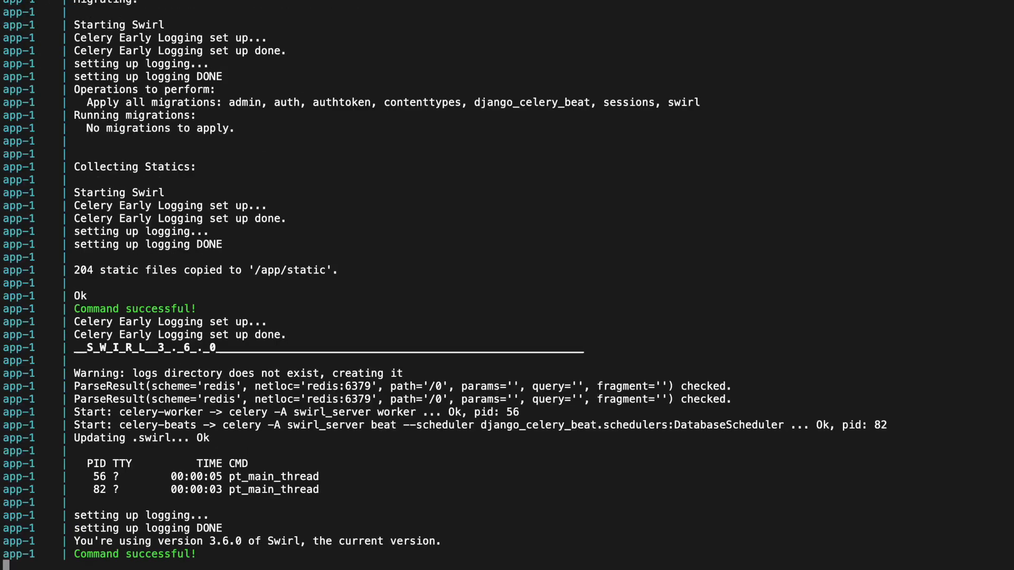
scroll(down, 3)
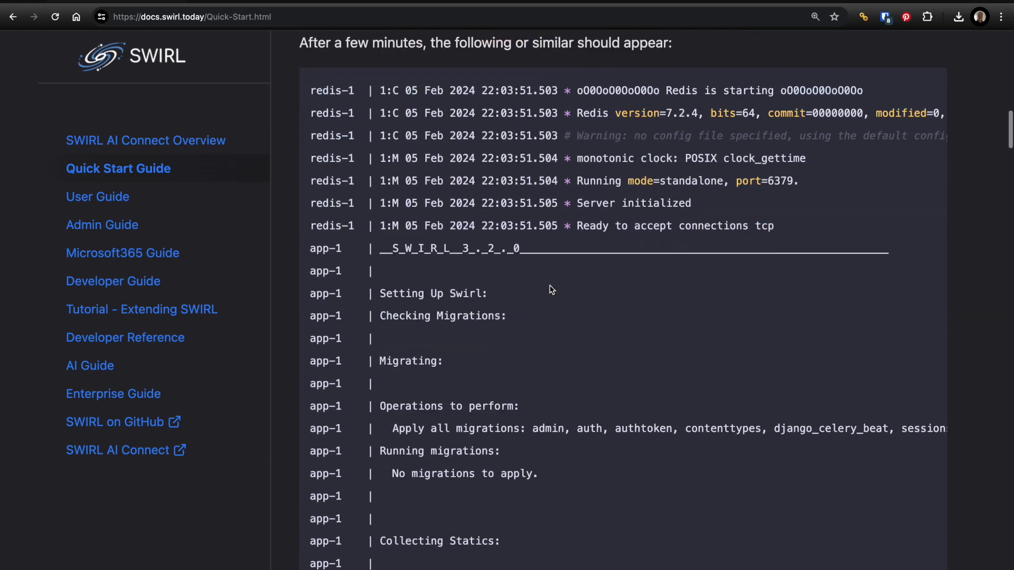
scroll(down, 3)
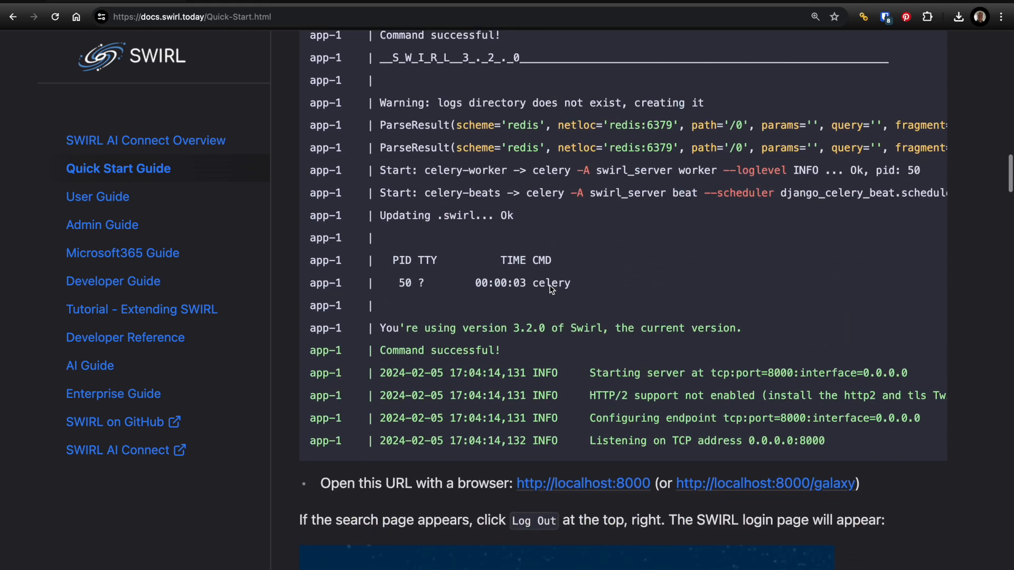
scroll(down, 3)
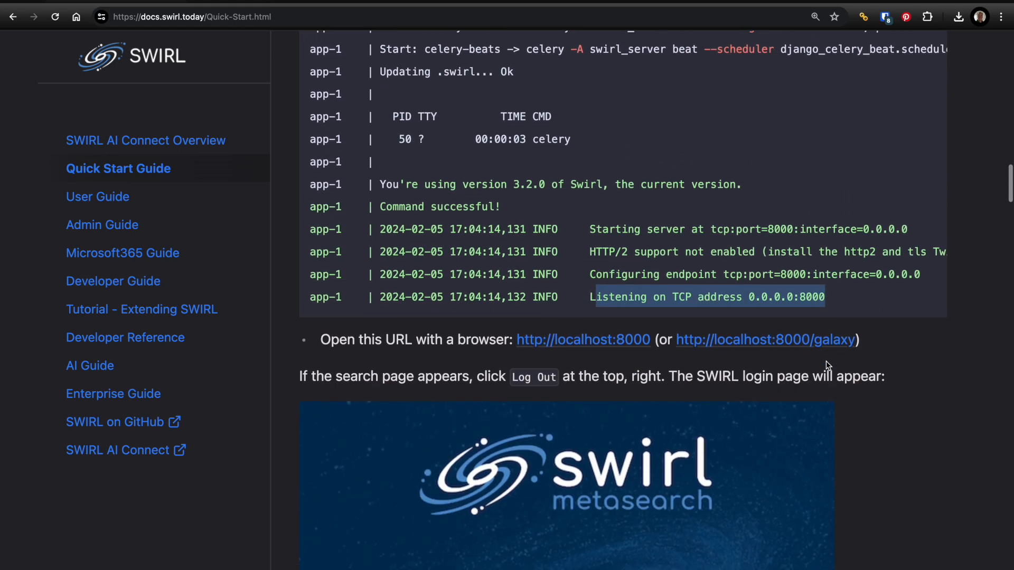
click(582, 340)
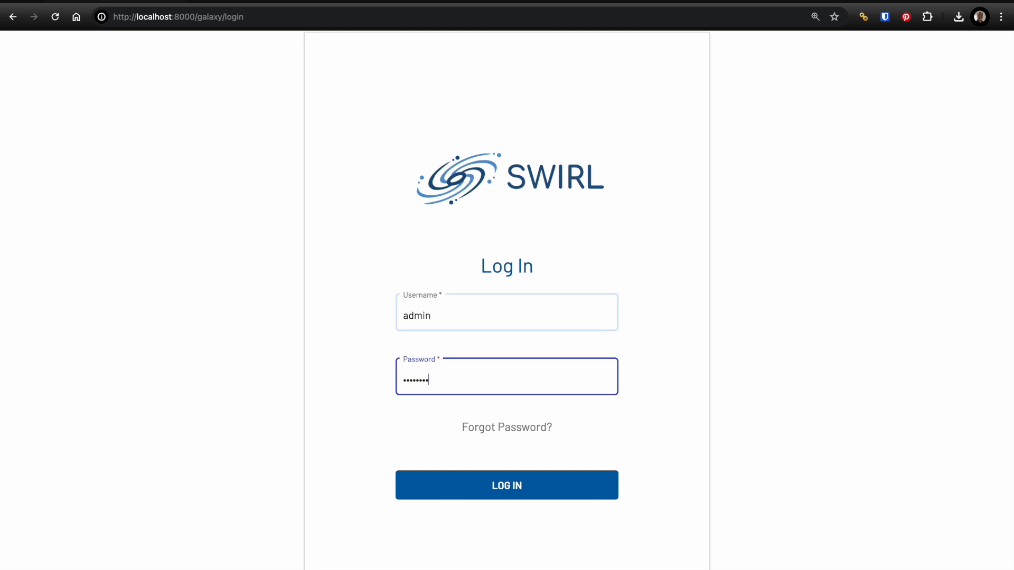
Log in as admin and search for 'swirl metasearch'.
click(506, 486)
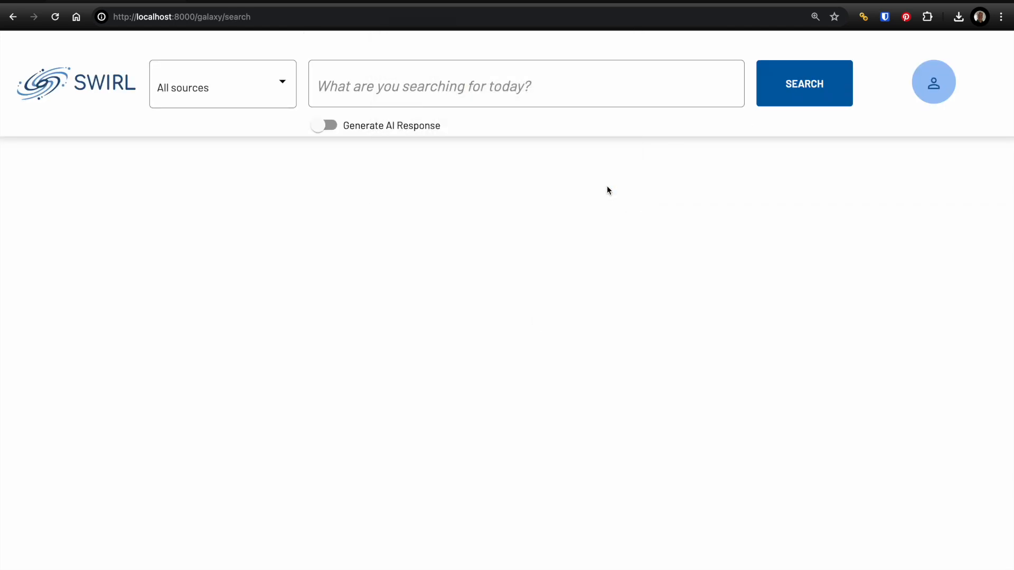
click(492, 84)
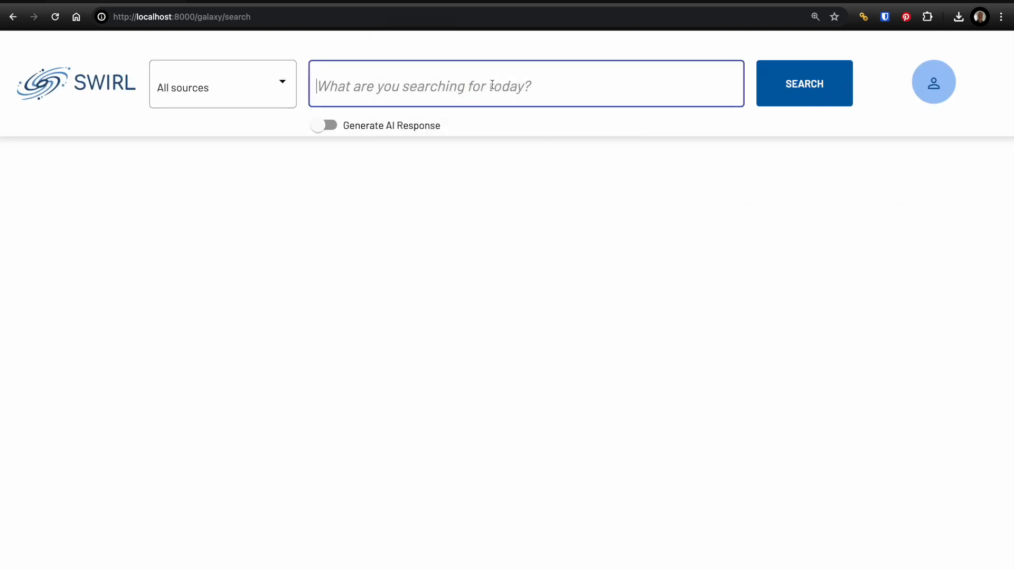
text(swirl metasearch)
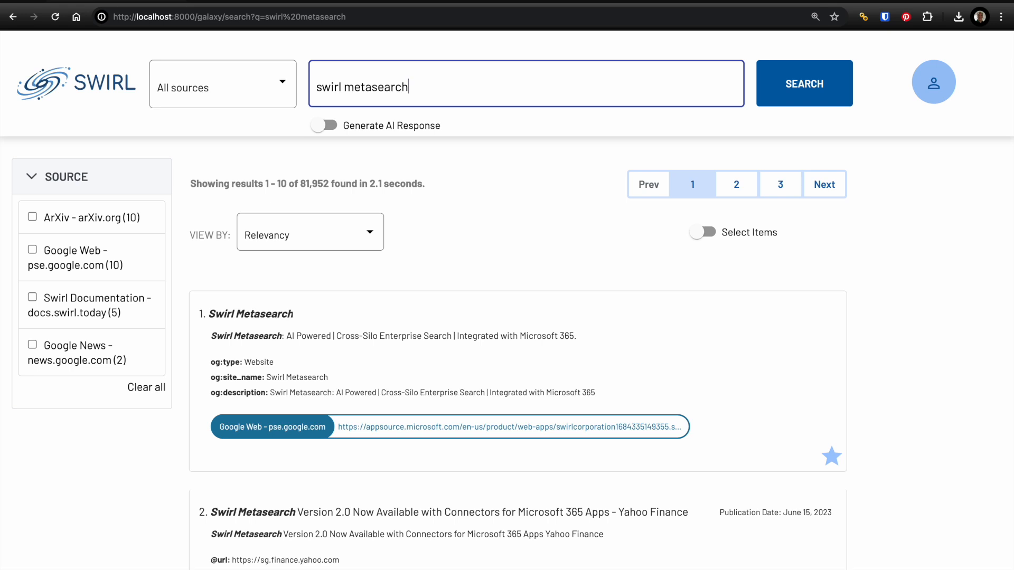
mouse_move(140, 263)
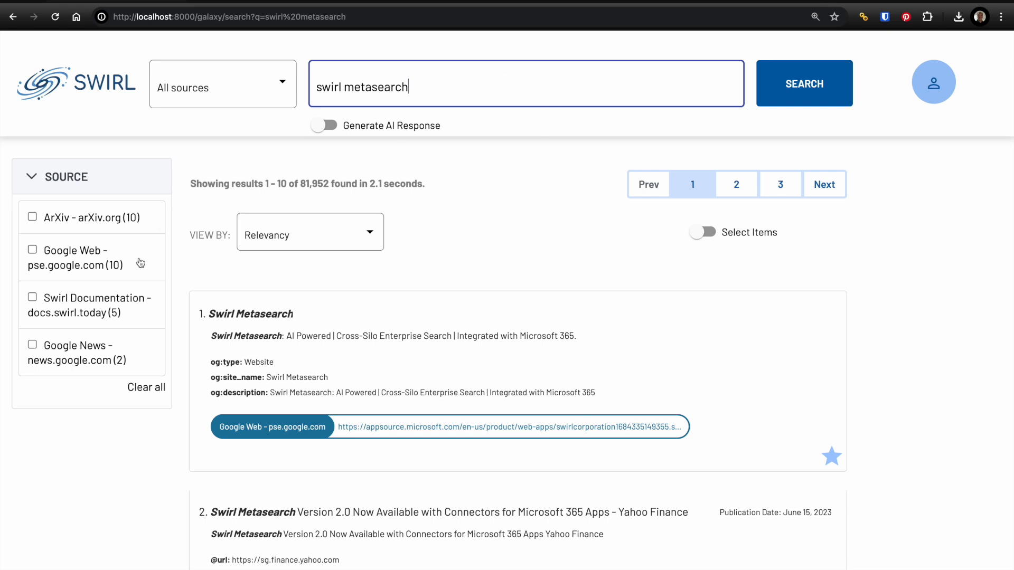
mouse_move(137, 366)
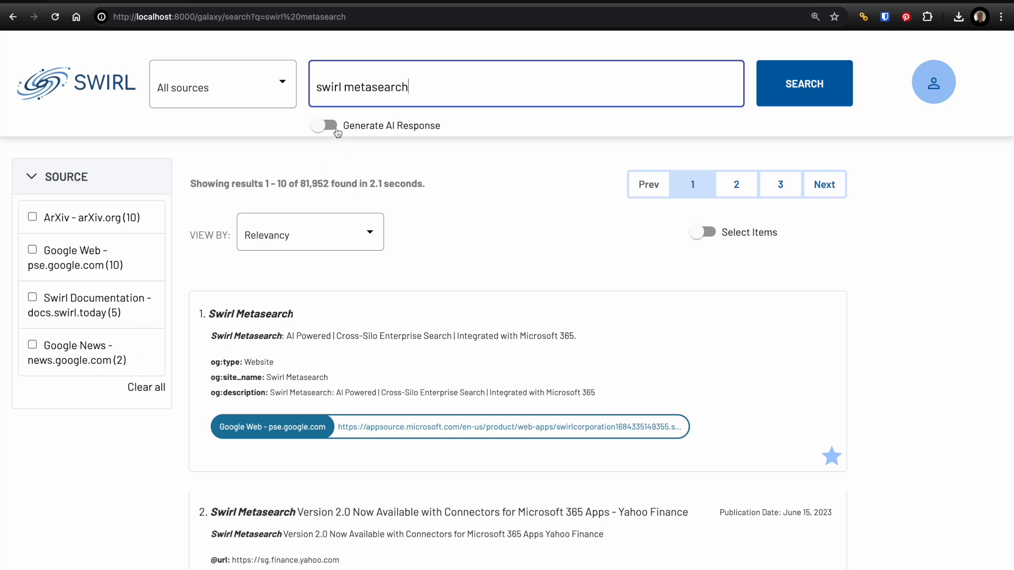
Enable Generate AI Response and Select Items, then review the checked top results.
click(323, 125)
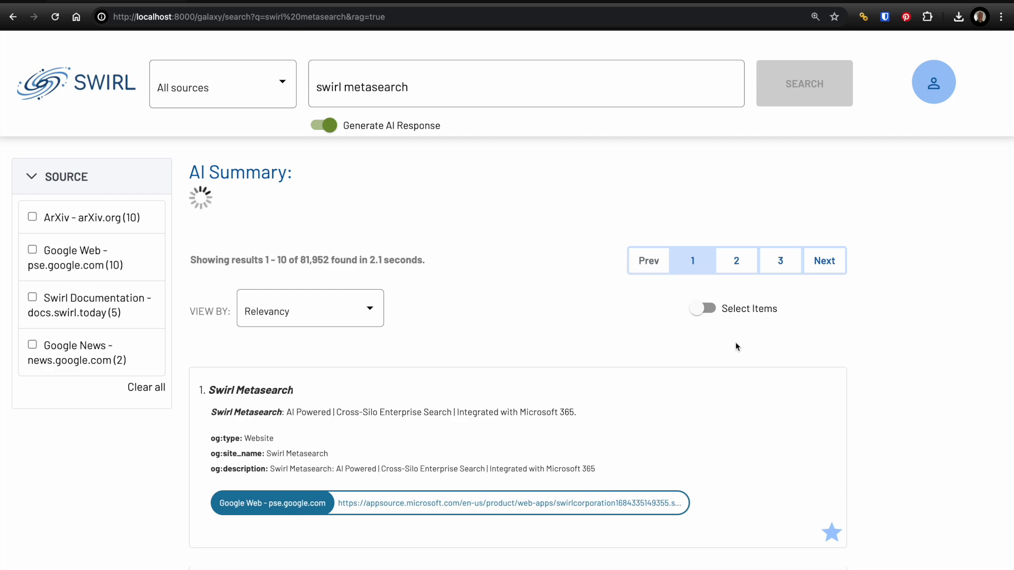
click(702, 308)
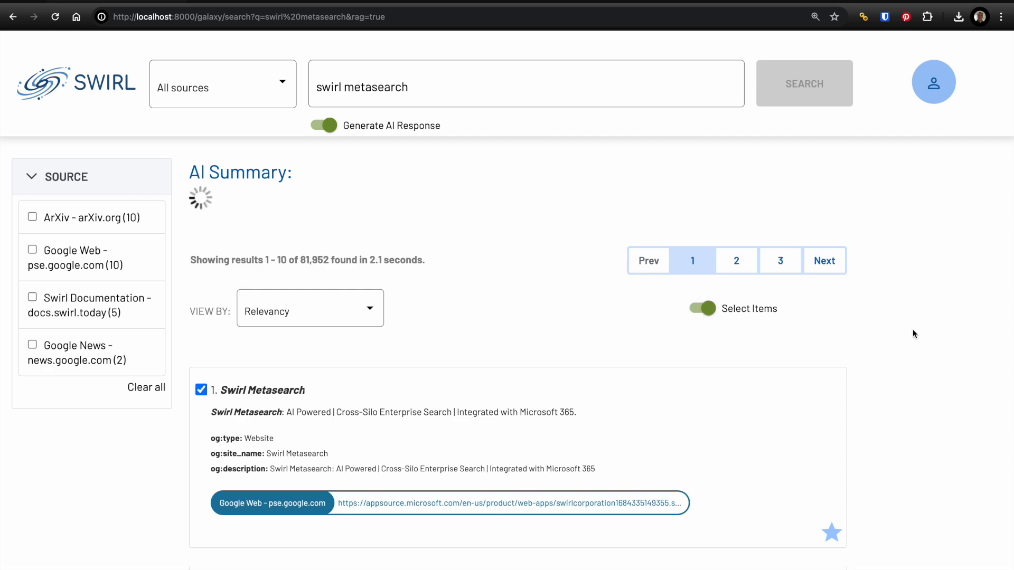
scroll(down, 3)
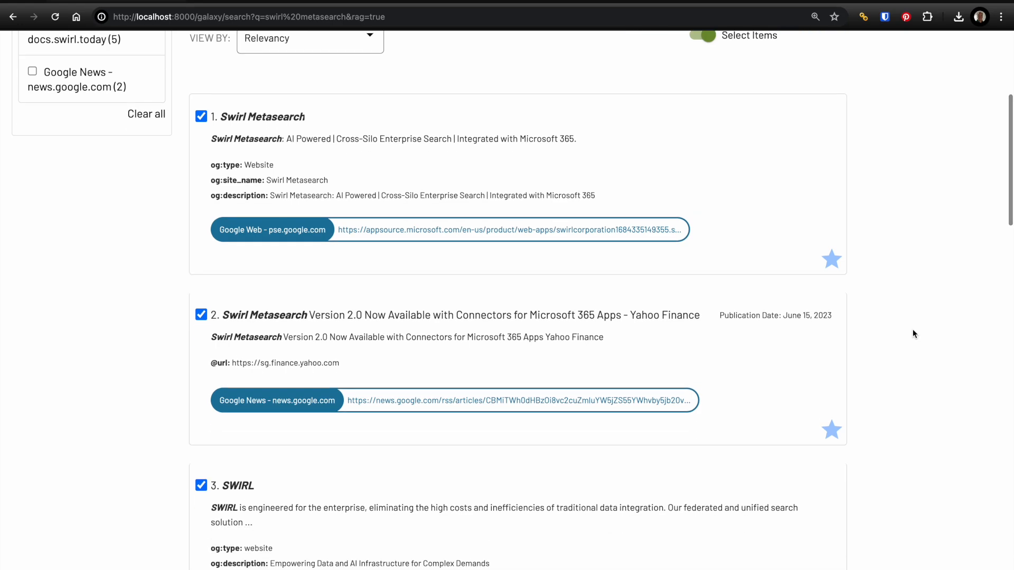
scroll(down, 3)
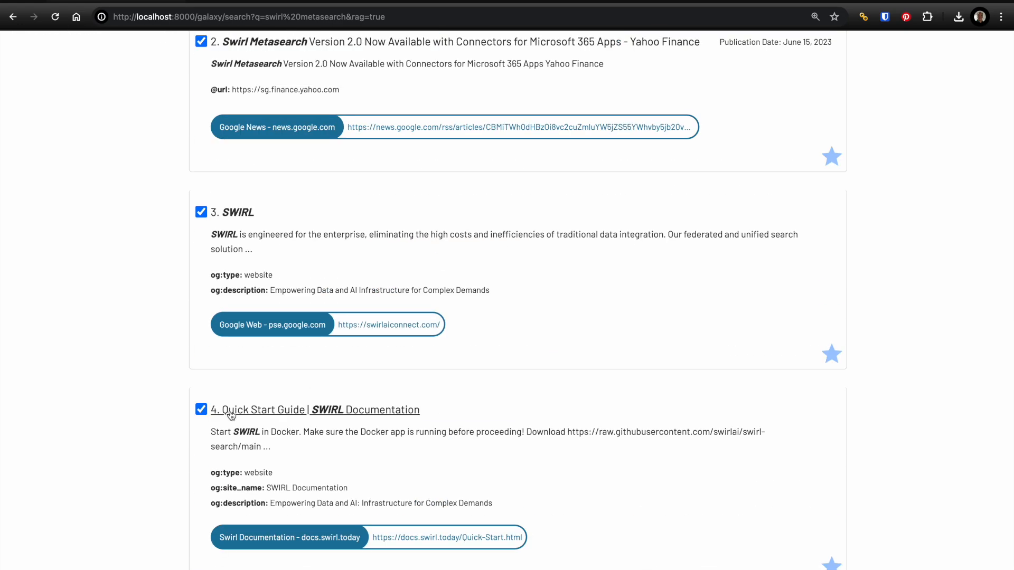
click(201, 227)
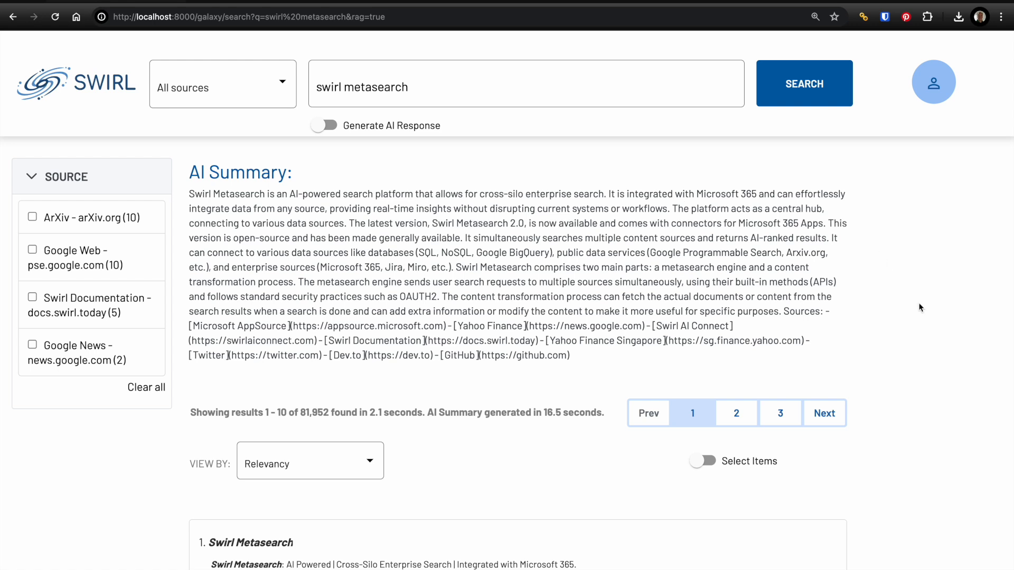
mouse_move(956, 321)
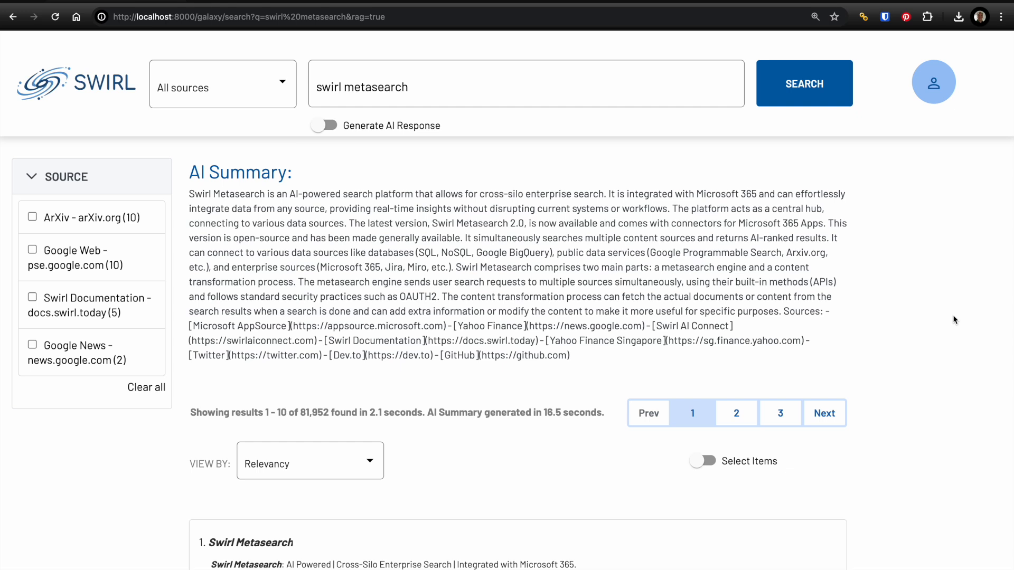
scroll(down, 3)
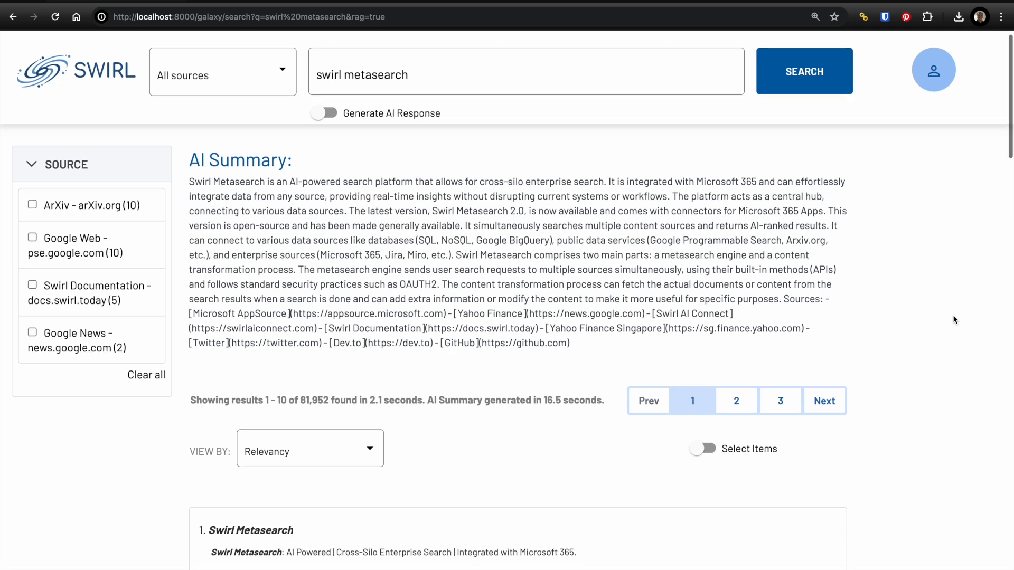
scroll(down, 3)
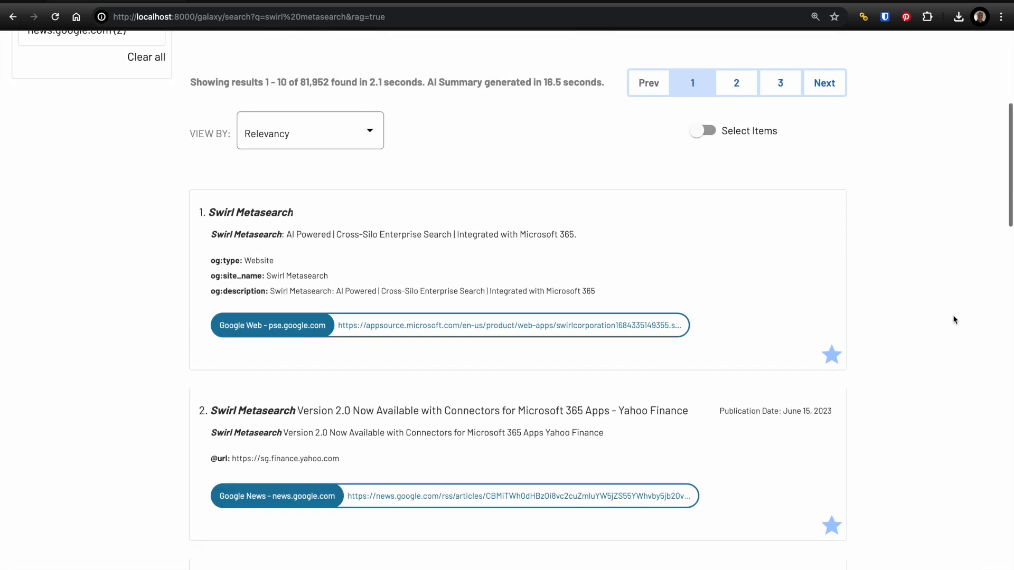